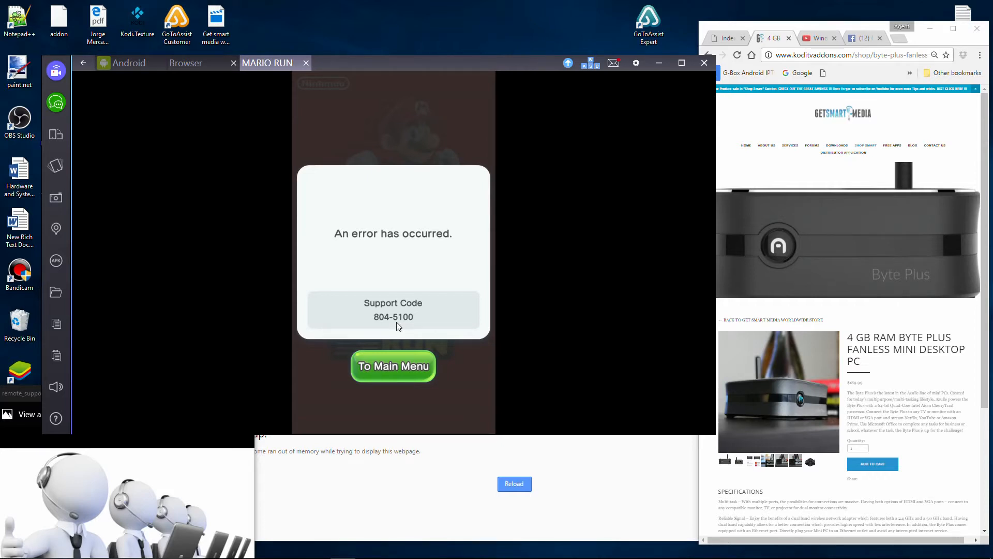
mouse_move(361, 338)
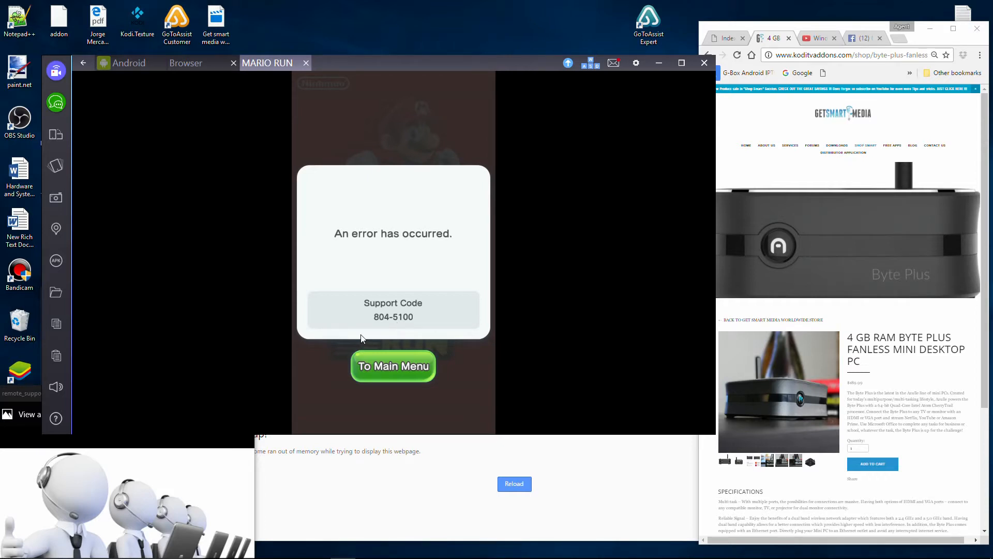
mouse_move(129, 63)
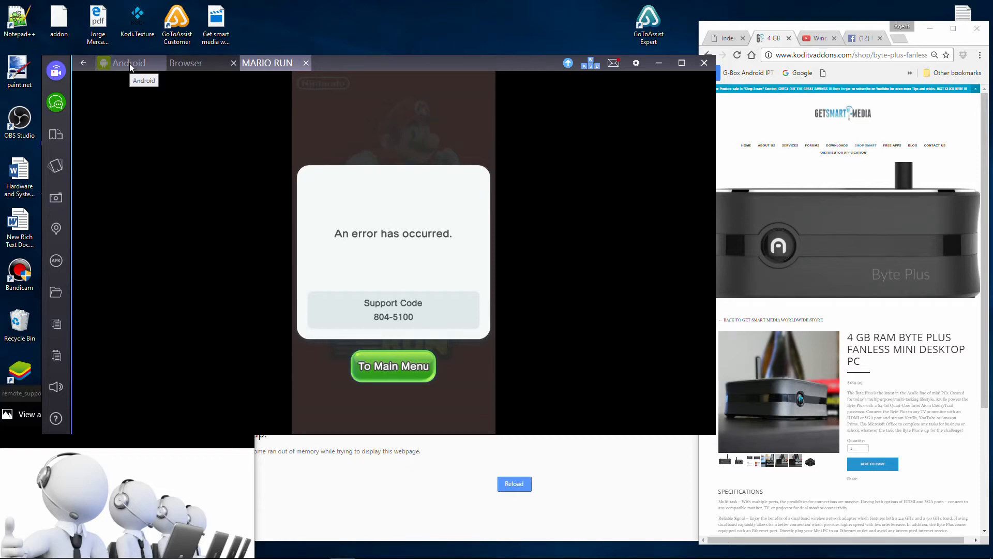
Close the MARIO RUN tab from the Android home screen and open Settings from the app drawer
click(393, 366)
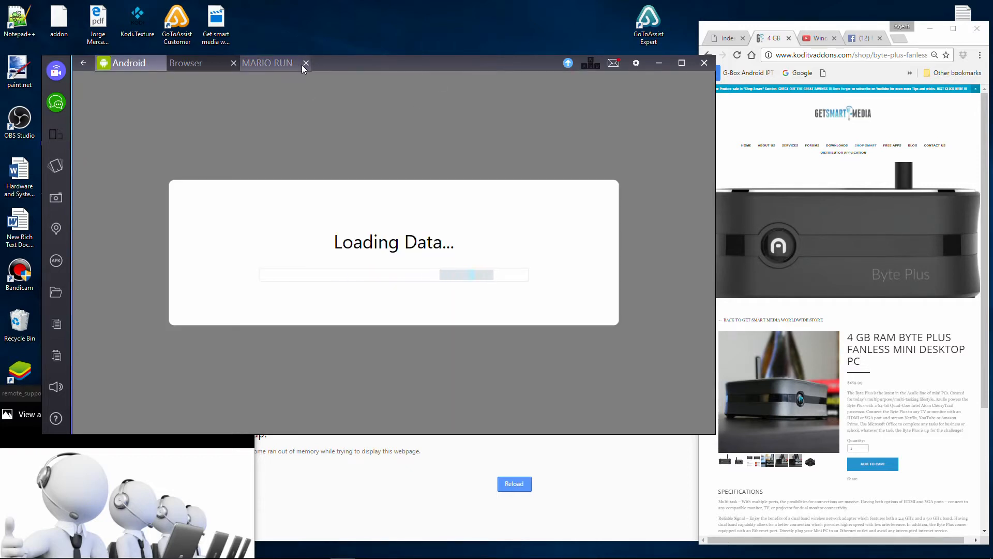
click(306, 62)
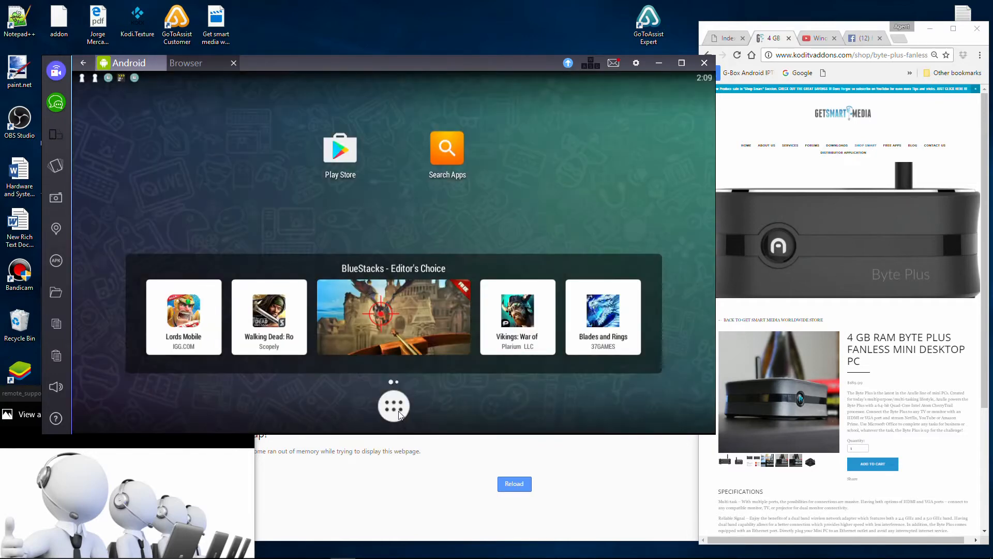
click(393, 405)
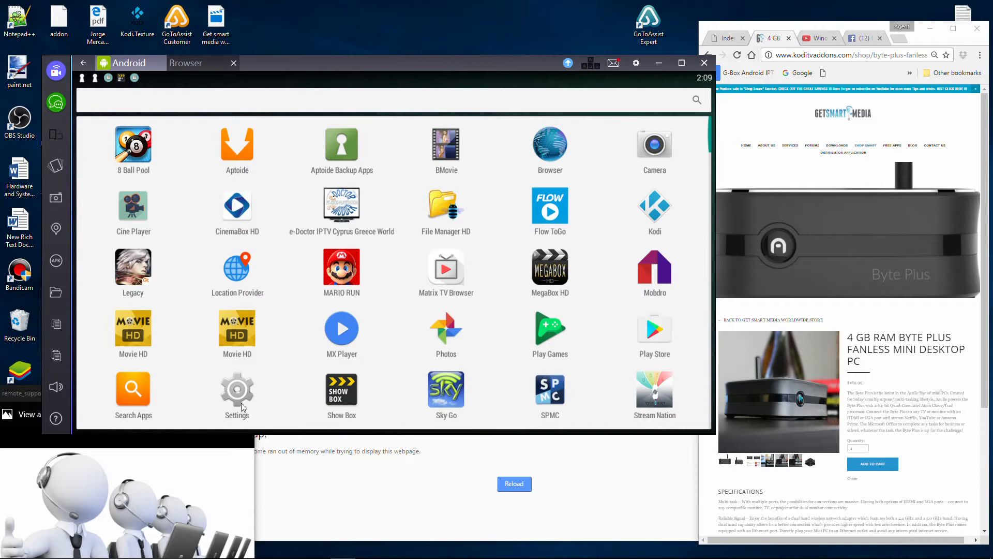
click(237, 393)
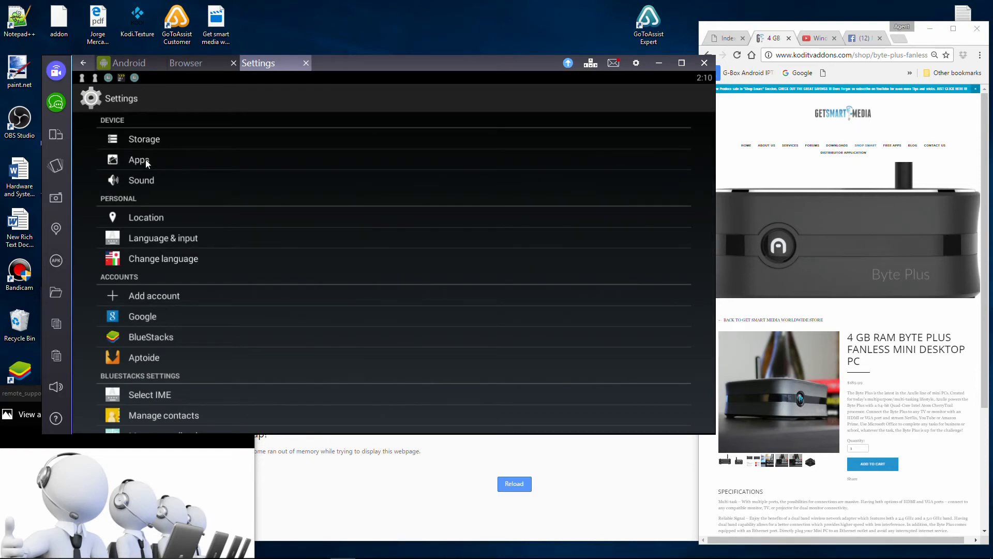
Open Apps in Settings and scroll the Downloaded list down to Super Mario Run
click(139, 159)
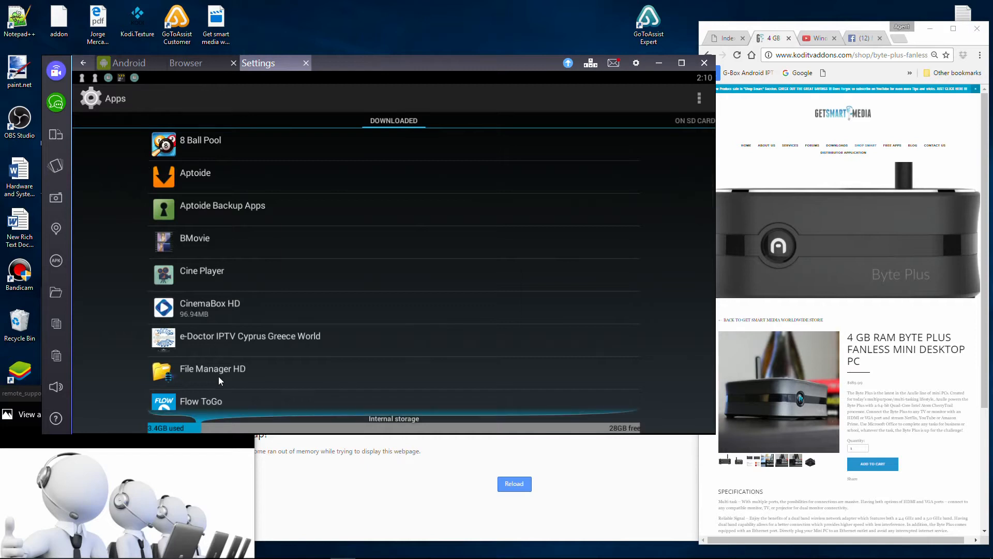
scroll(down, 3)
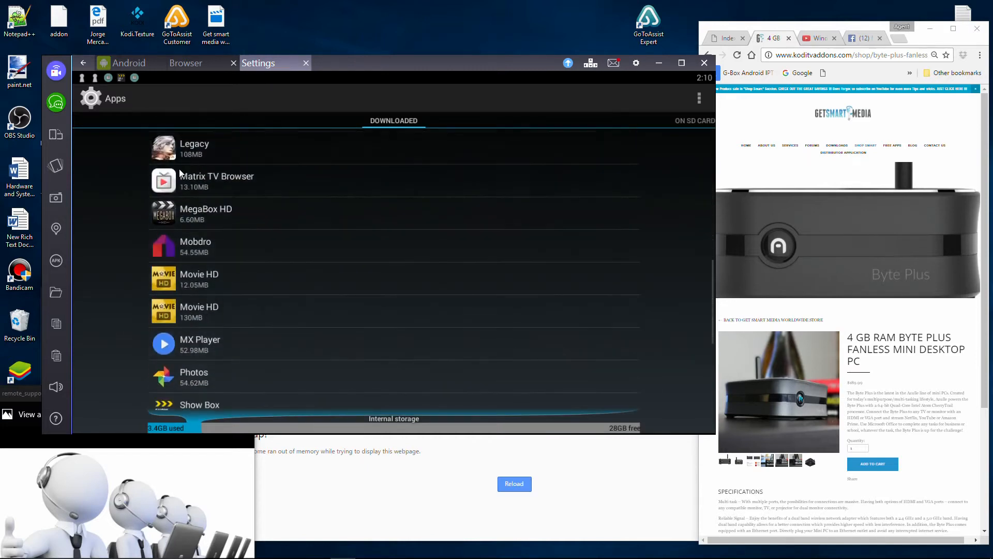
scroll(down, 3)
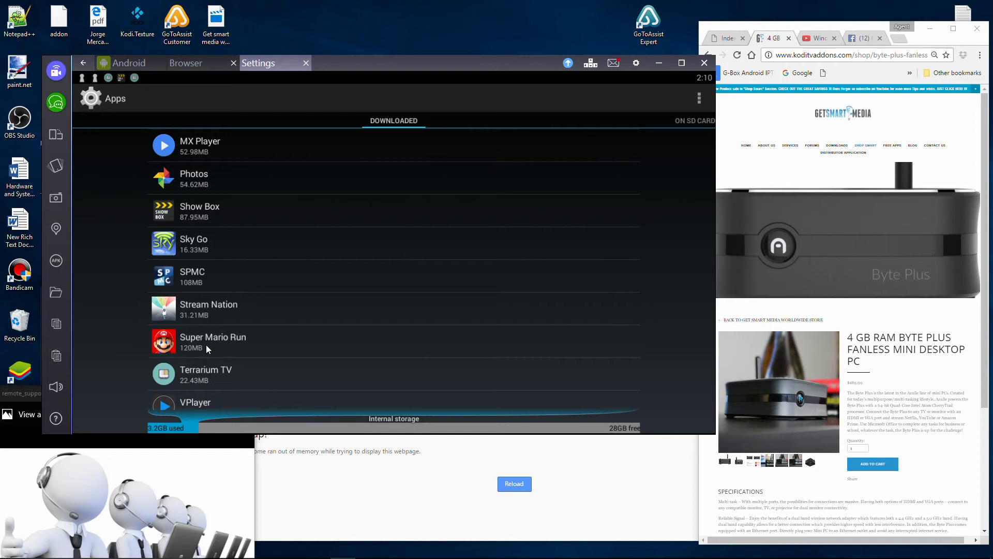
Clear Super Mario Run's cache and data, then force stop it
click(212, 342)
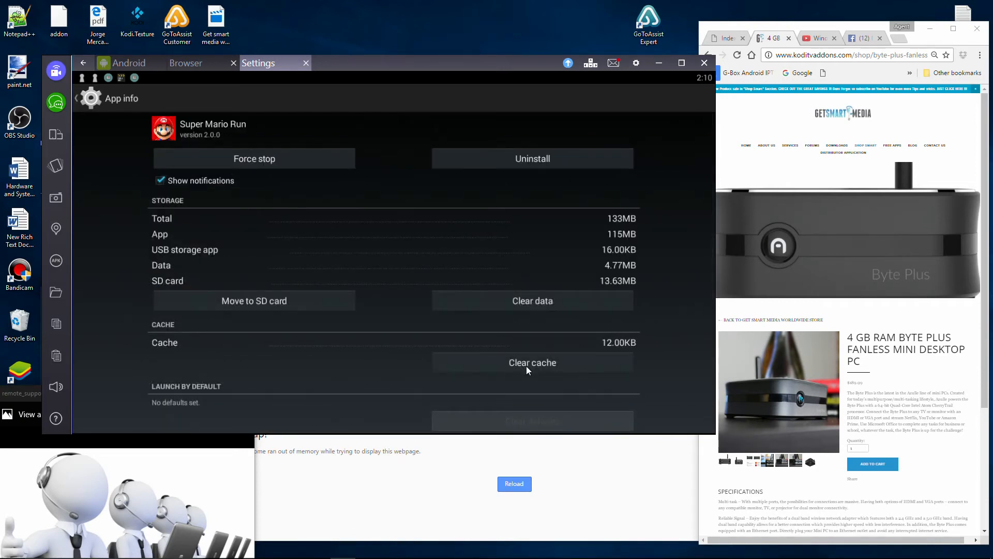
mouse_move(542, 306)
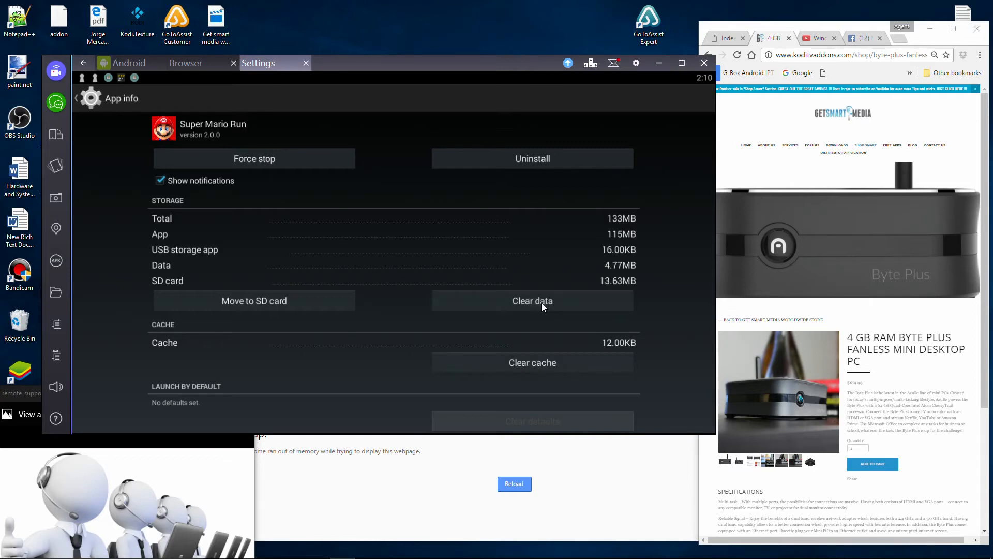
click(532, 299)
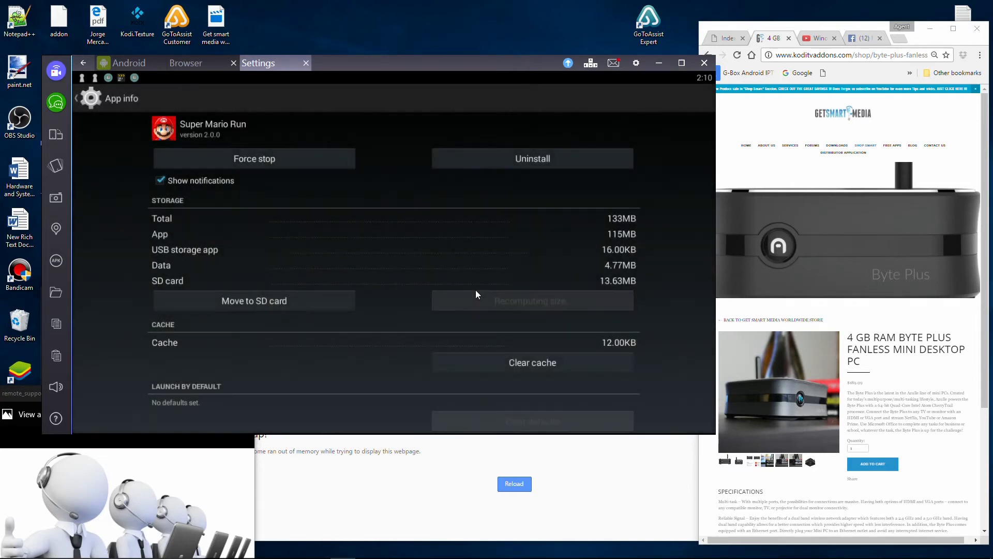
click(254, 159)
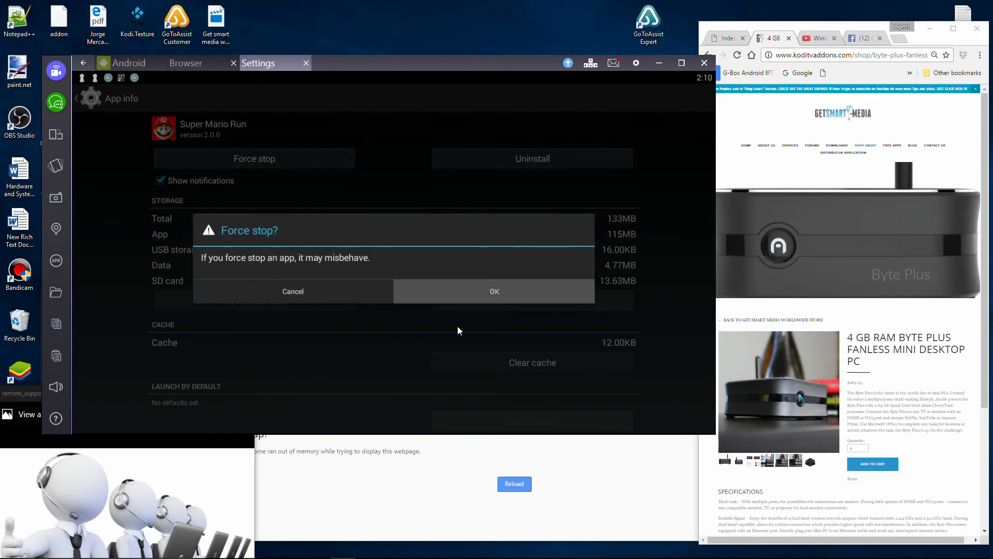
click(494, 290)
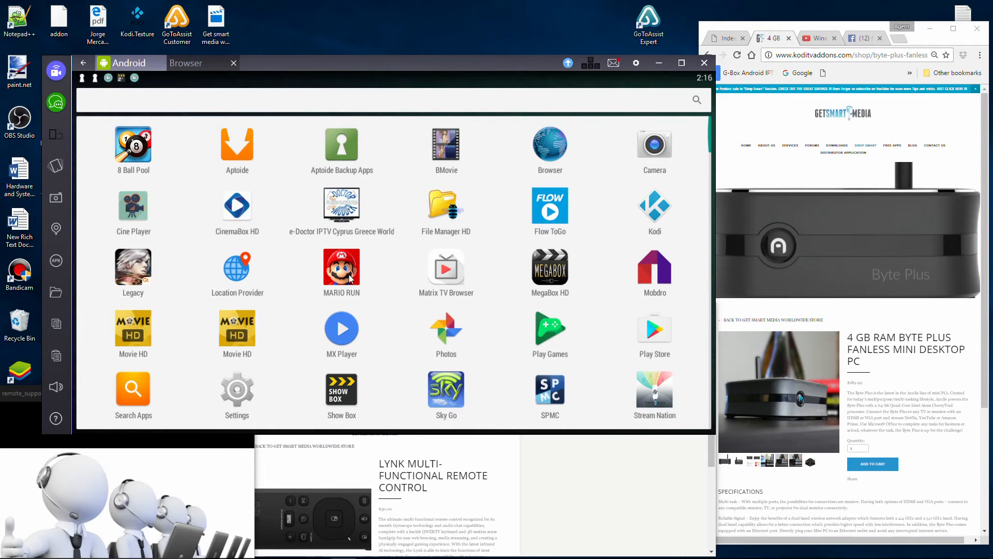
Relaunch MARIO RUN from the app drawer
click(342, 267)
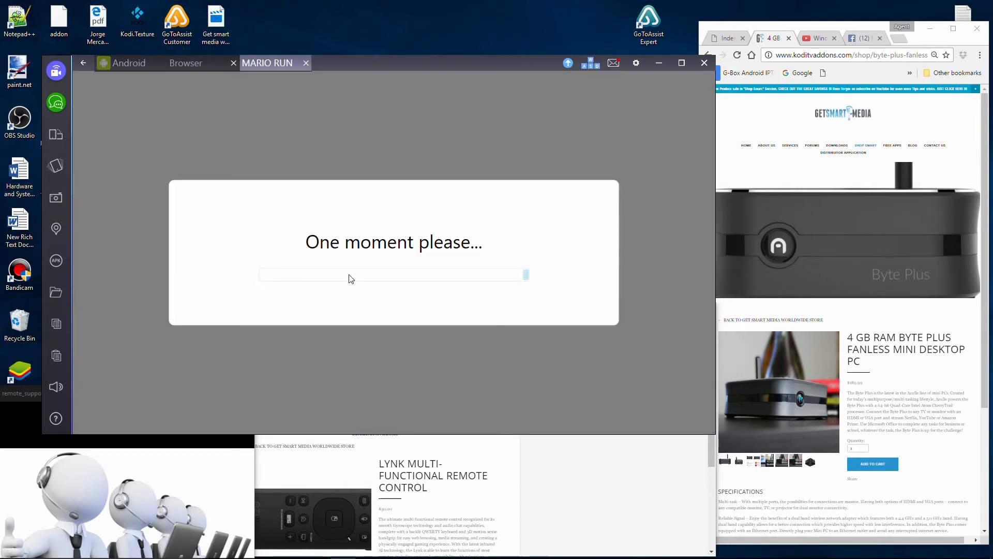